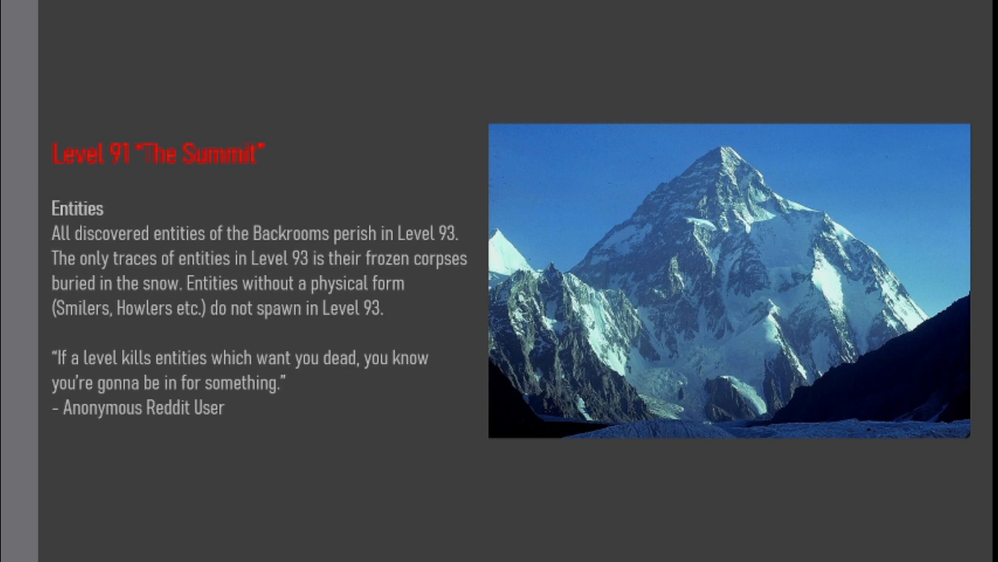
Advance from the Entities slide to the Level 93 anomalous properties slide with snowy peaks
key(Right)
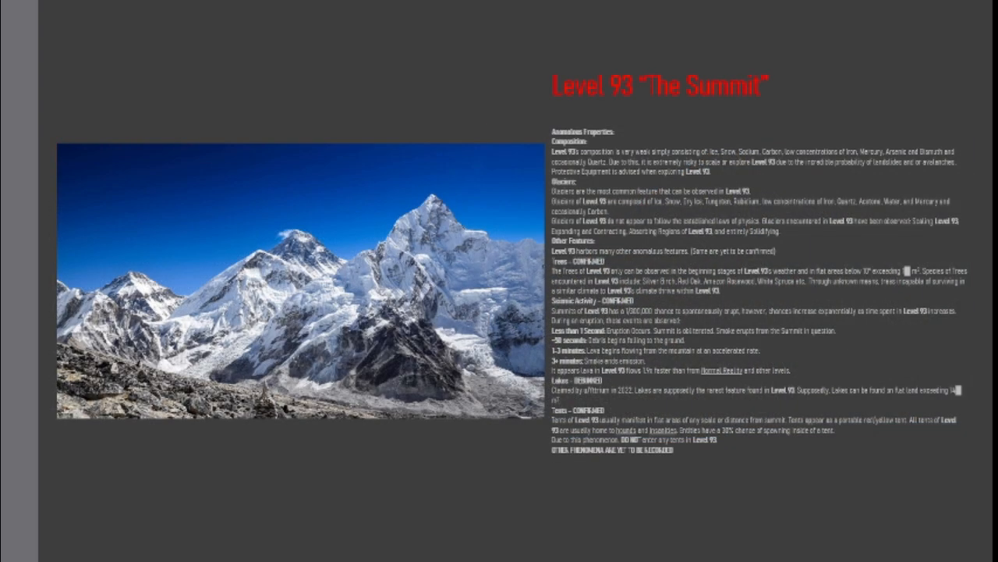